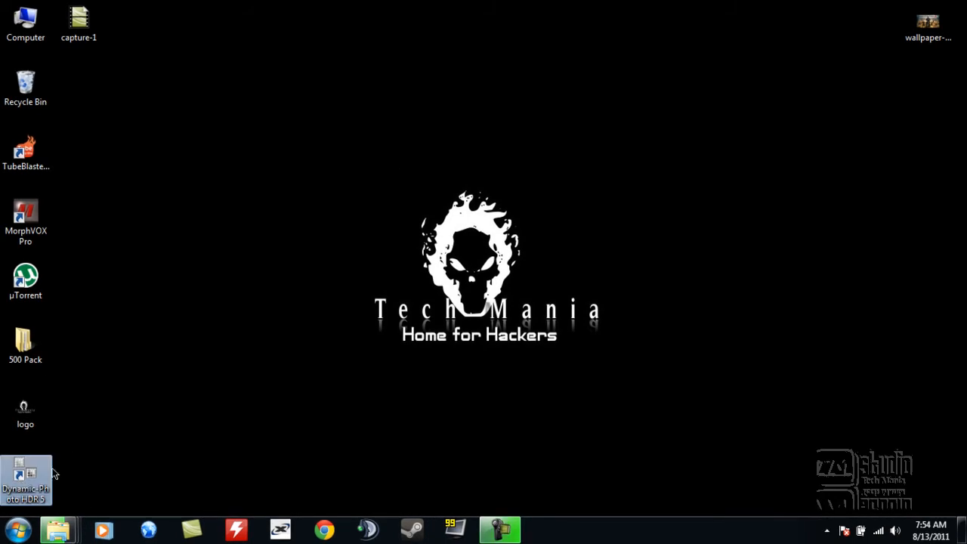
{"action": "mouse_move", "coordinate": [147, 475]}
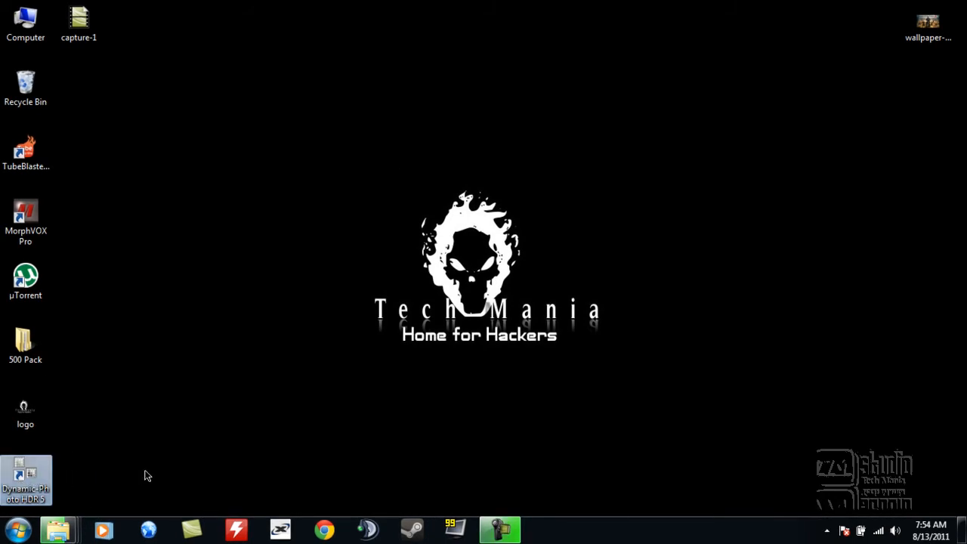
{"action": "mouse_move", "coordinate": [487, 450]}
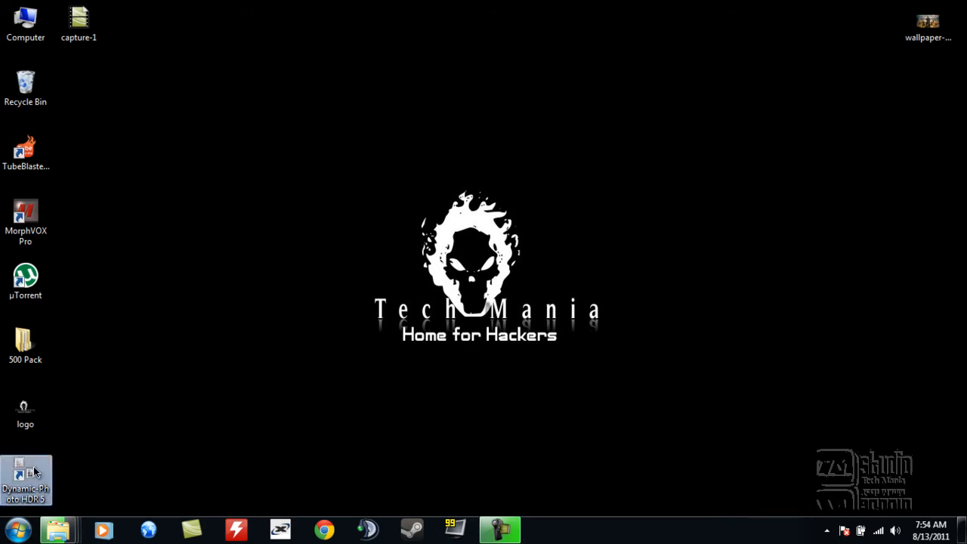
- Launch Dynamic Photo HDR 5 from its Windows 7 desktop shortcut
{"action": "double_click", "coordinate": [25, 480]}
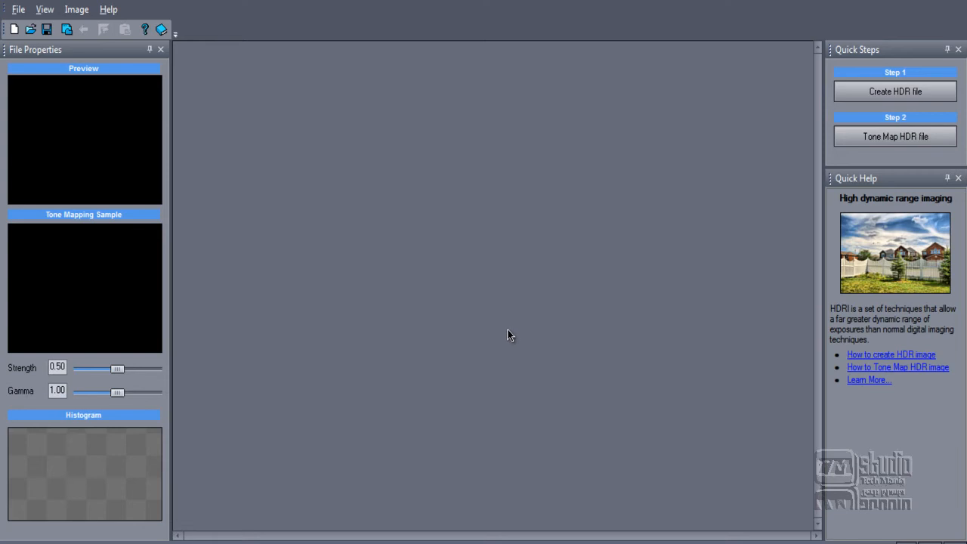
{"action": "mouse_move", "coordinate": [492, 329]}
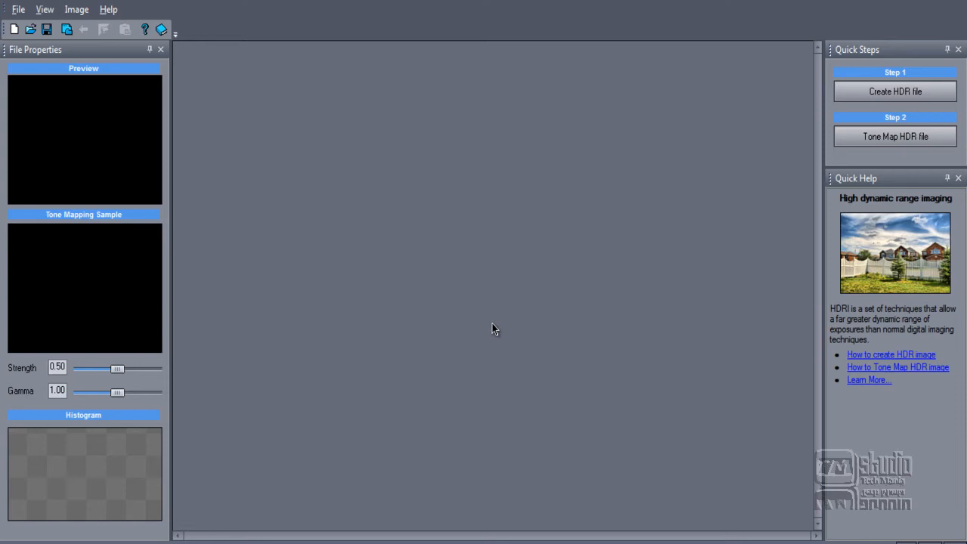
- Open the File menu to reach the Create New HDRI command
{"action": "left_click", "coordinate": [17, 9]}
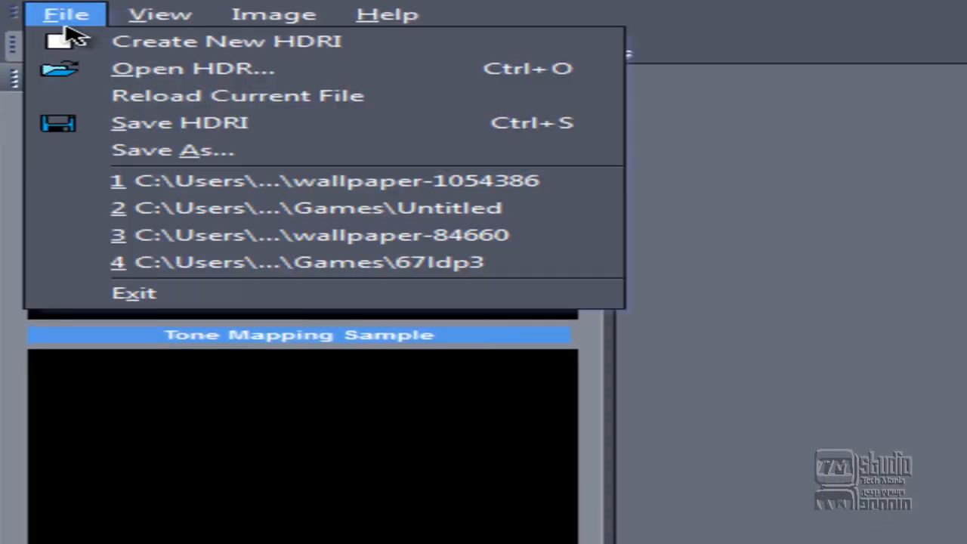
{"action": "mouse_move", "coordinate": [226, 42]}
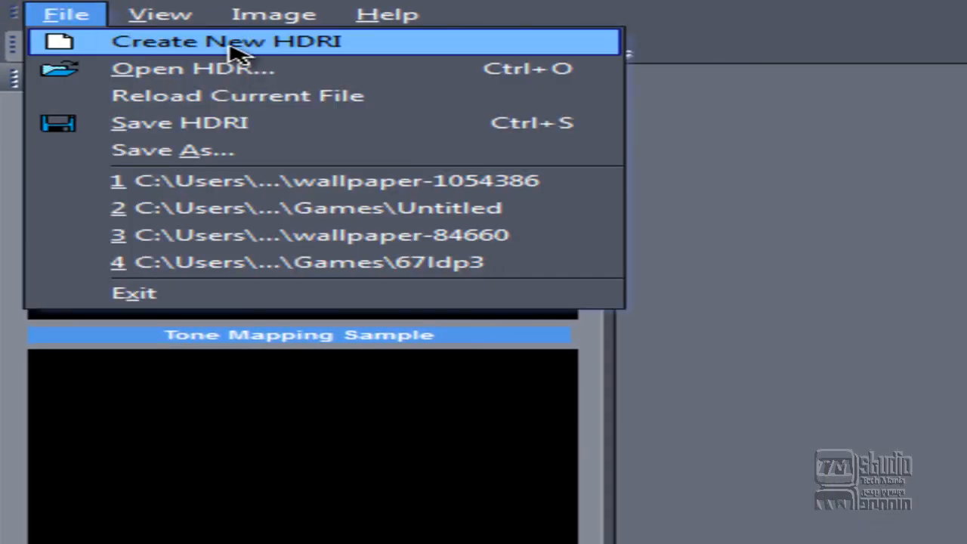
- Start a new HDRI and add wallpaper-1054386 from the Desktop as its image
{"action": "left_click", "coordinate": [225, 40]}
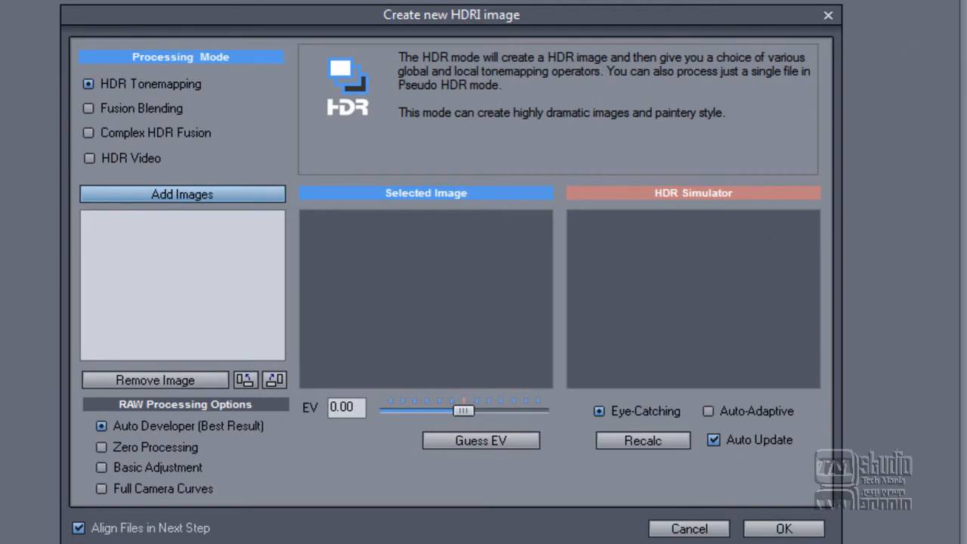
{"action": "mouse_move", "coordinate": [222, 246]}
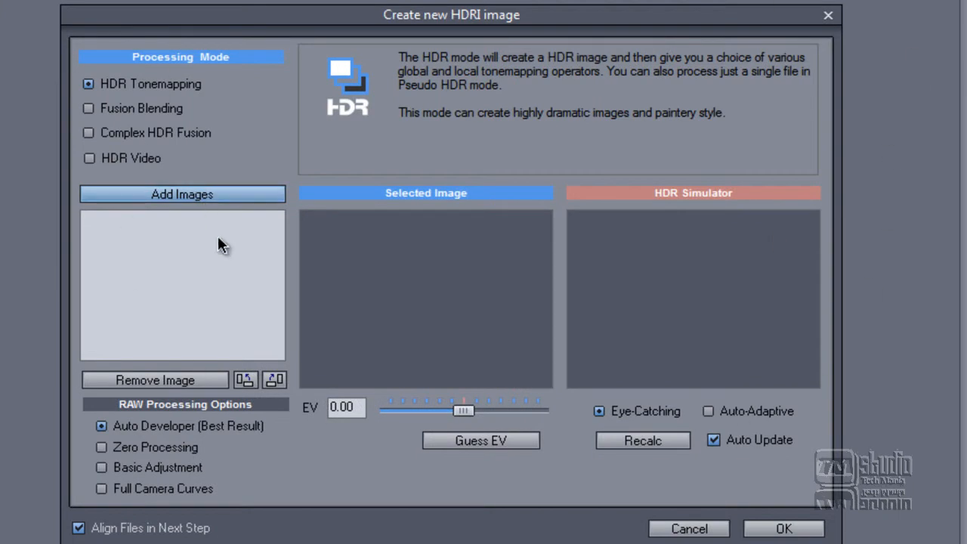
{"action": "left_click", "coordinate": [181, 194]}
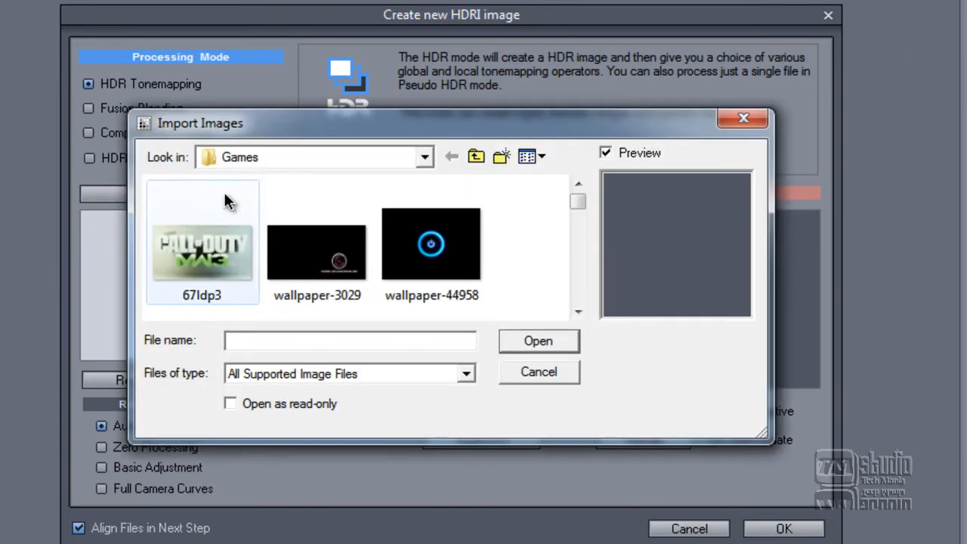
{"action": "left_click", "coordinate": [424, 157]}
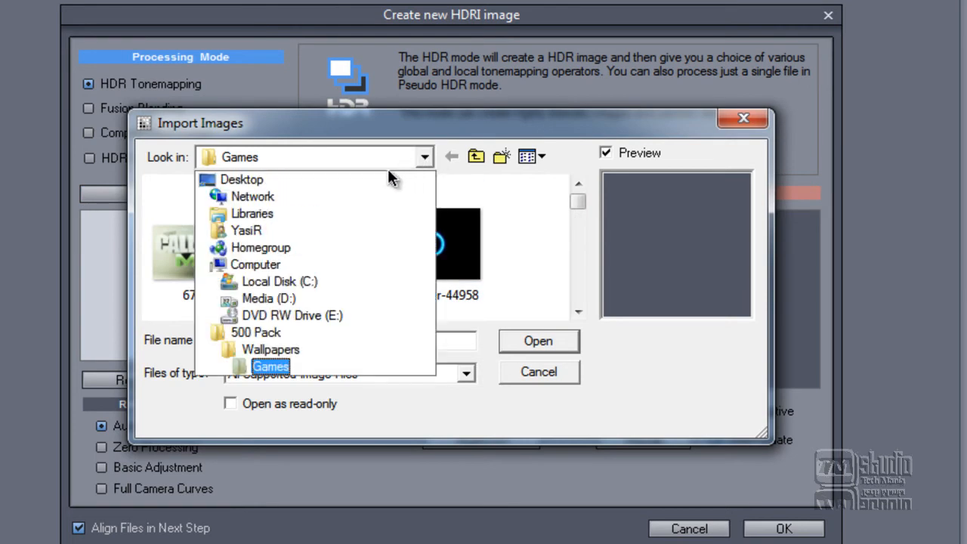
{"action": "left_click", "coordinate": [242, 179]}
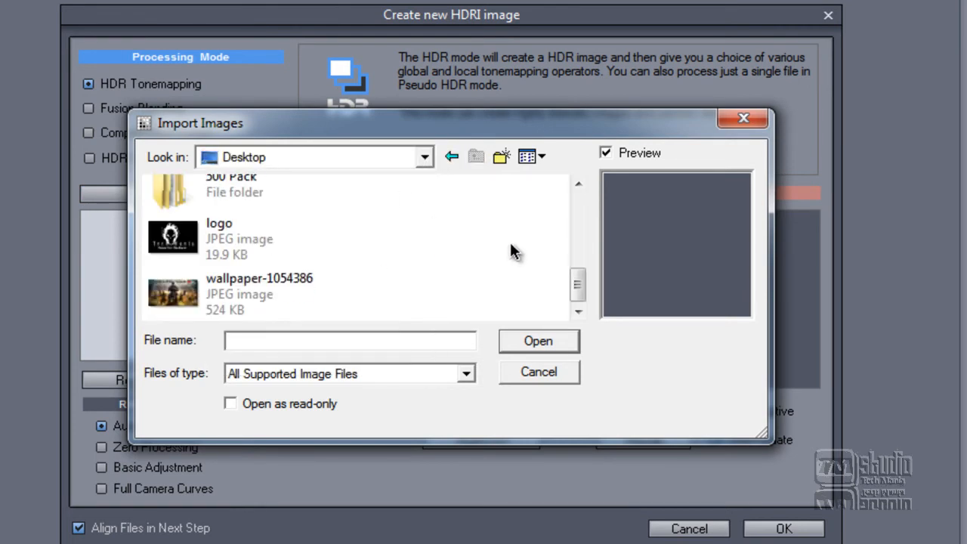
{"action": "left_click", "coordinate": [259, 293]}
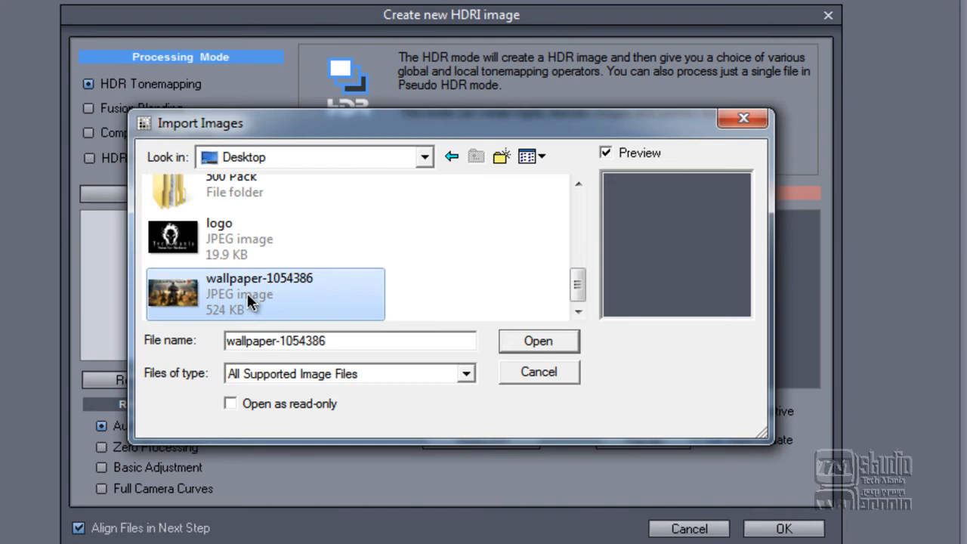
{"action": "left_click", "coordinate": [539, 341]}
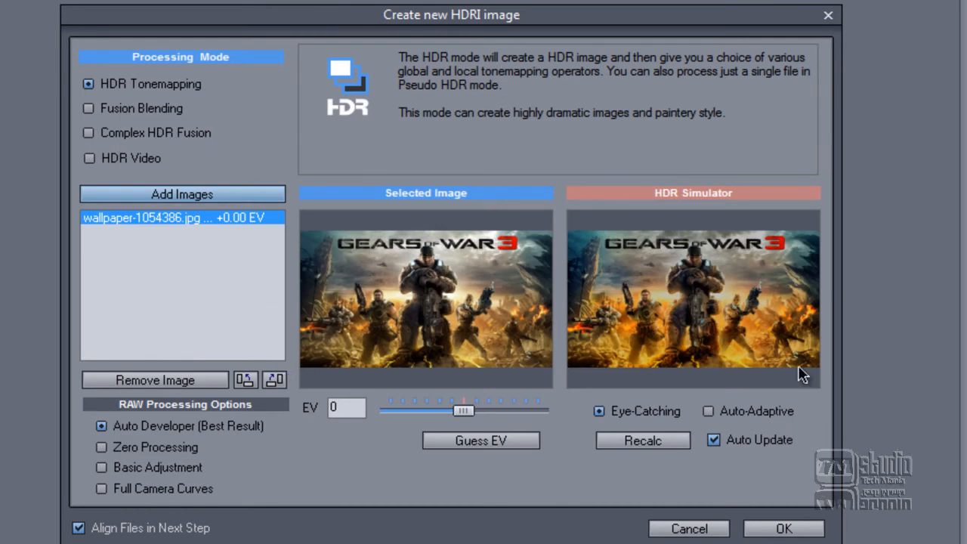
{"action": "mouse_move", "coordinate": [378, 325]}
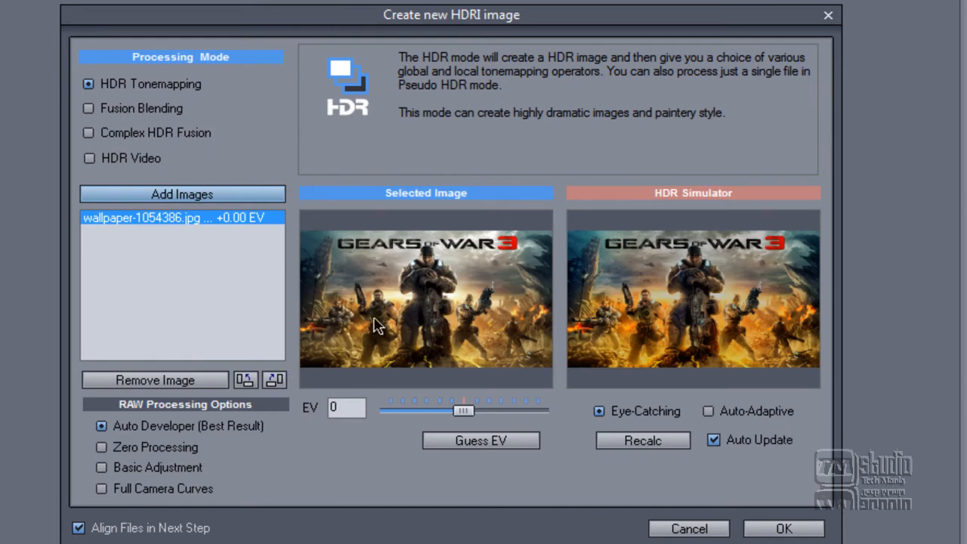
{"action": "mouse_move", "coordinate": [666, 170]}
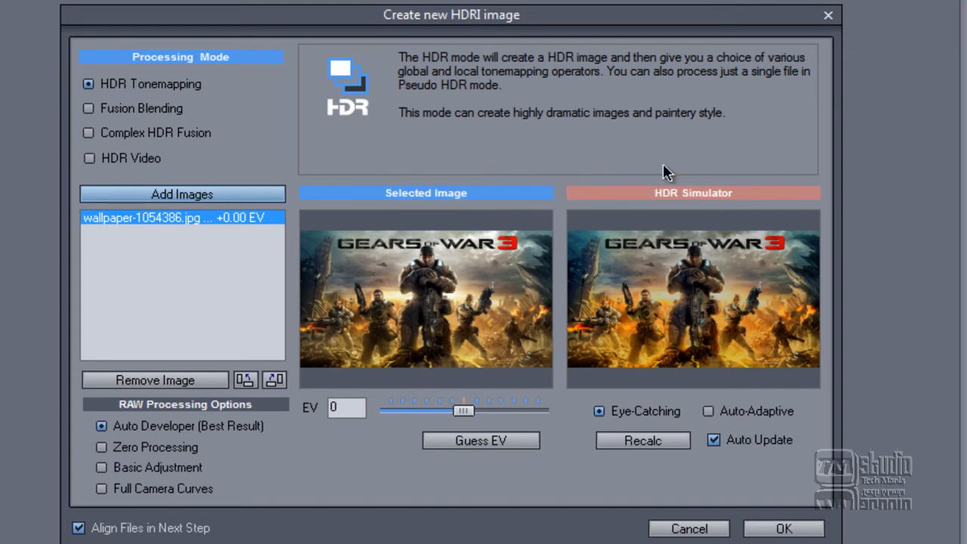
{"action": "mouse_move", "coordinate": [690, 520]}
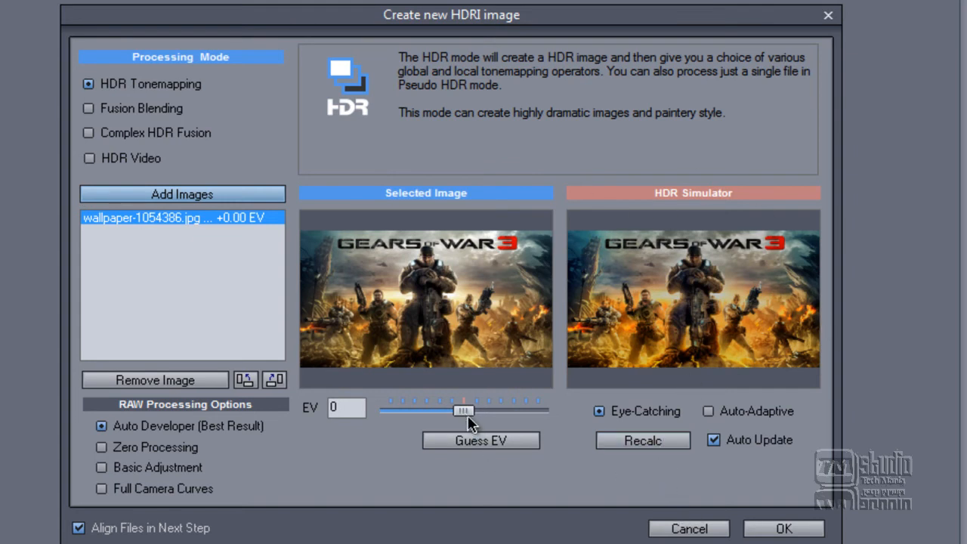
- Try the exposure slider, then confirm HDR Tonemapping with the single wallpaper
{"action": "left_click_drag", "start_coordinate": [465, 411], "coordinate": [480, 410]}
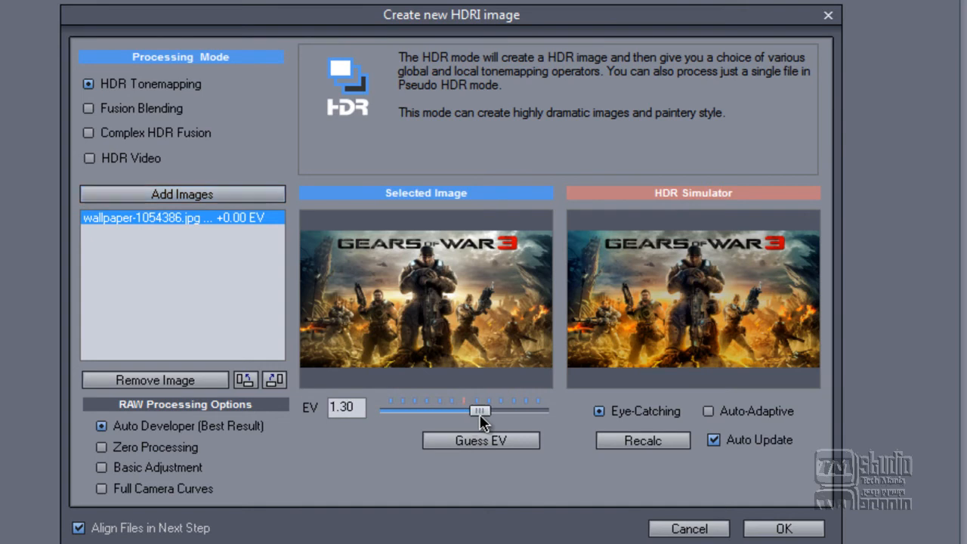
{"action": "left_click_drag", "start_coordinate": [480, 411], "coordinate": [463, 411]}
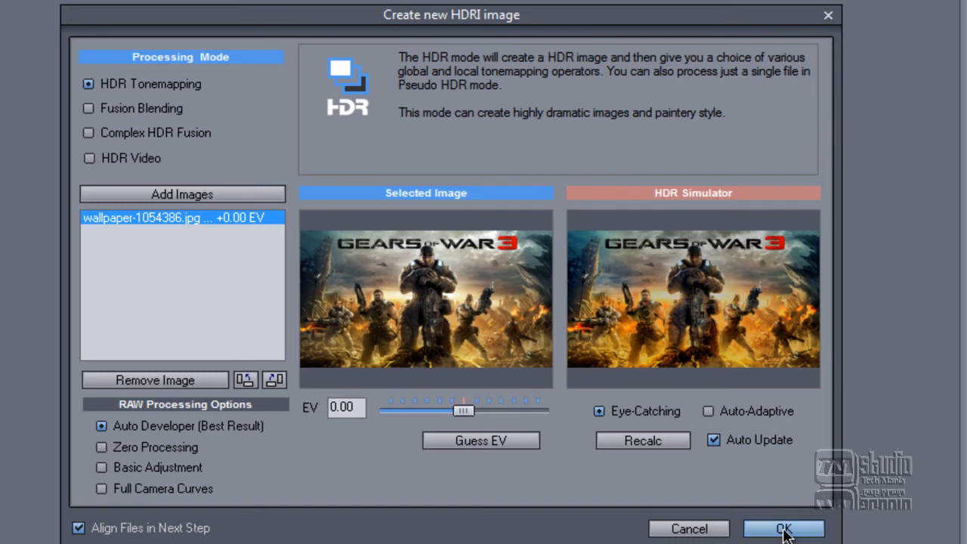
{"action": "left_click", "coordinate": [784, 528]}
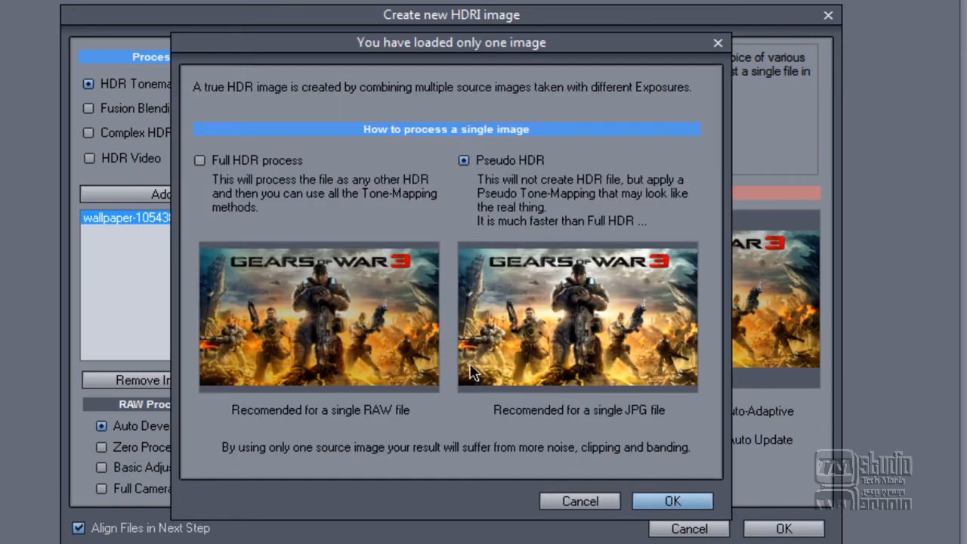
- Choose Pseudo HDR processing for the single wallpaper and confirm
{"action": "left_click", "coordinate": [199, 160]}
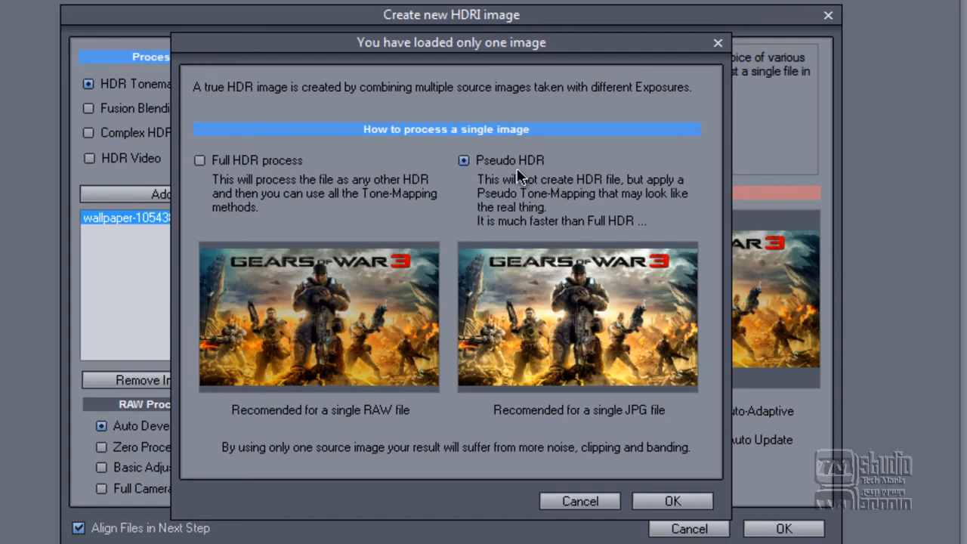
{"action": "left_click", "coordinate": [672, 501]}
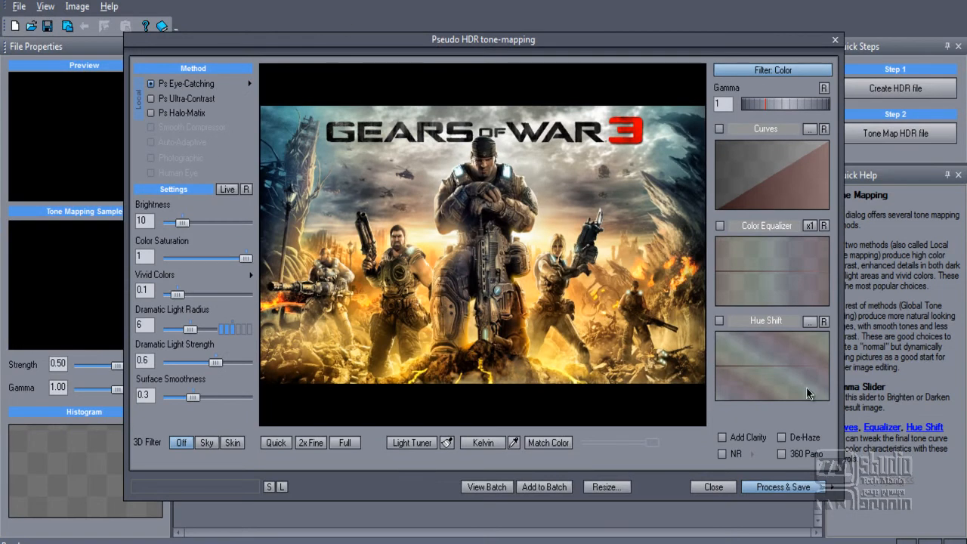
{"action": "mouse_move", "coordinate": [492, 102]}
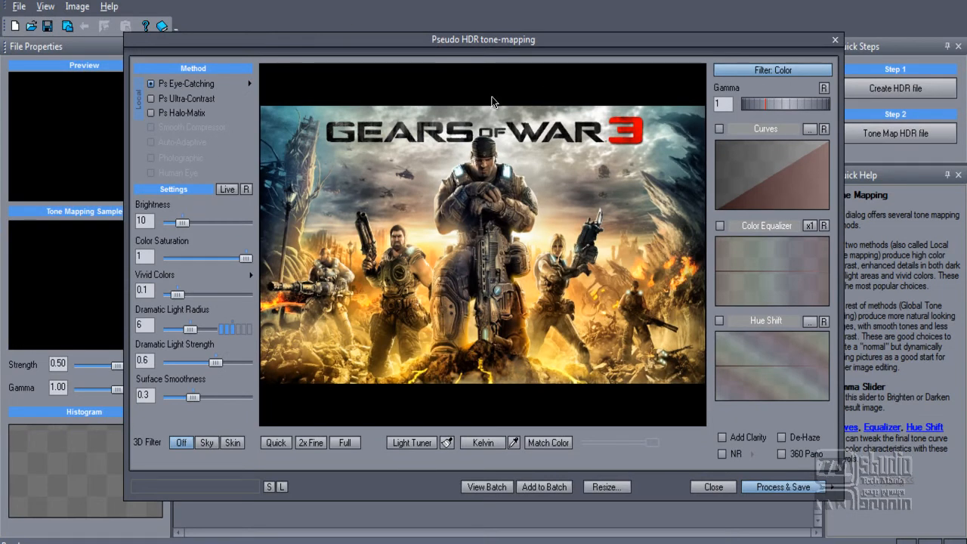
{"action": "mouse_move", "coordinate": [503, 102]}
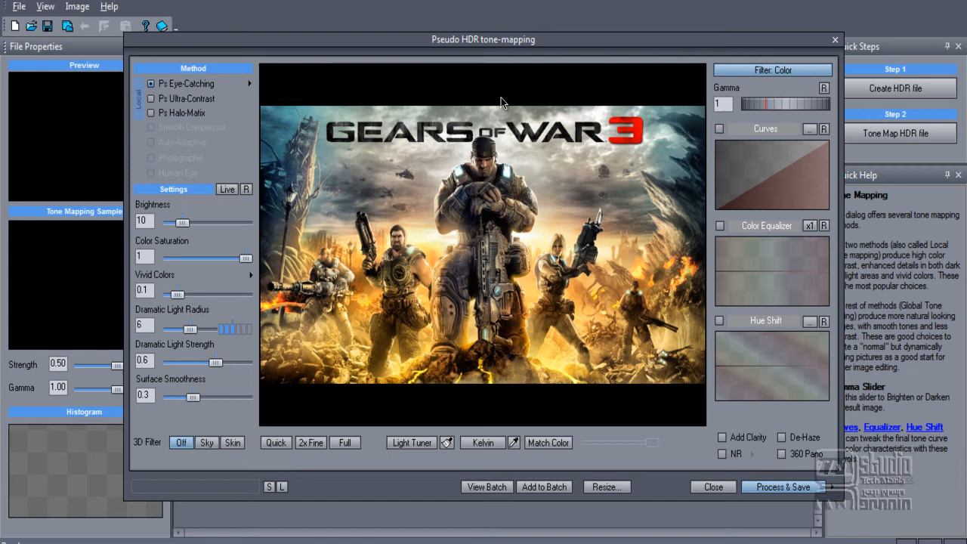
{"action": "mouse_move", "coordinate": [429, 423]}
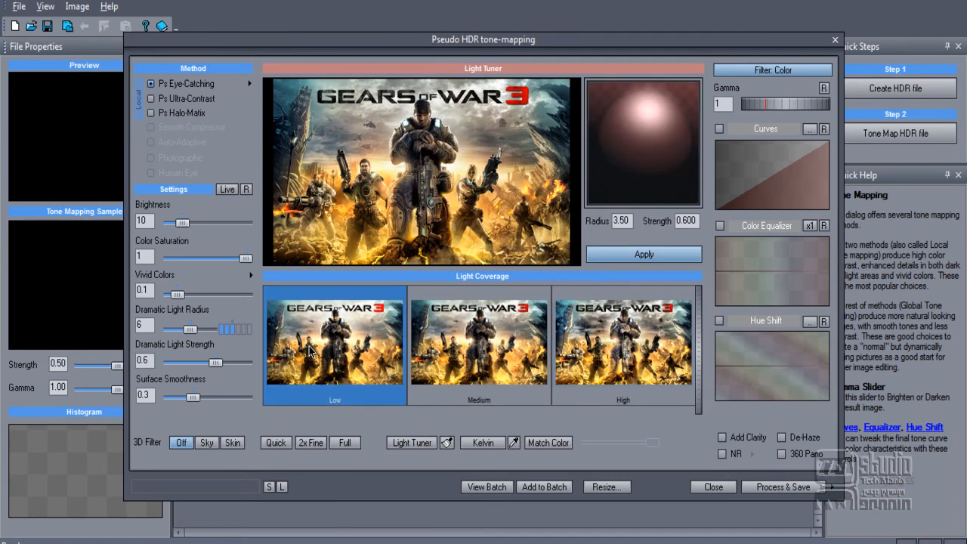
- Set High coverage dramatic light with a resized spot and apply 4800K colour temperature
{"action": "left_click", "coordinate": [623, 340]}
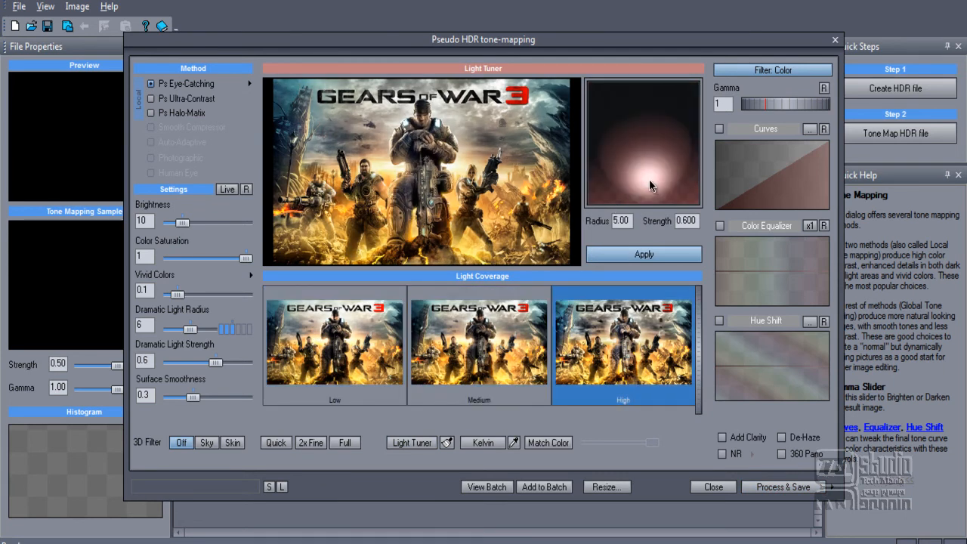
{"action": "left_click_drag", "start_coordinate": [651, 186], "coordinate": [638, 137]}
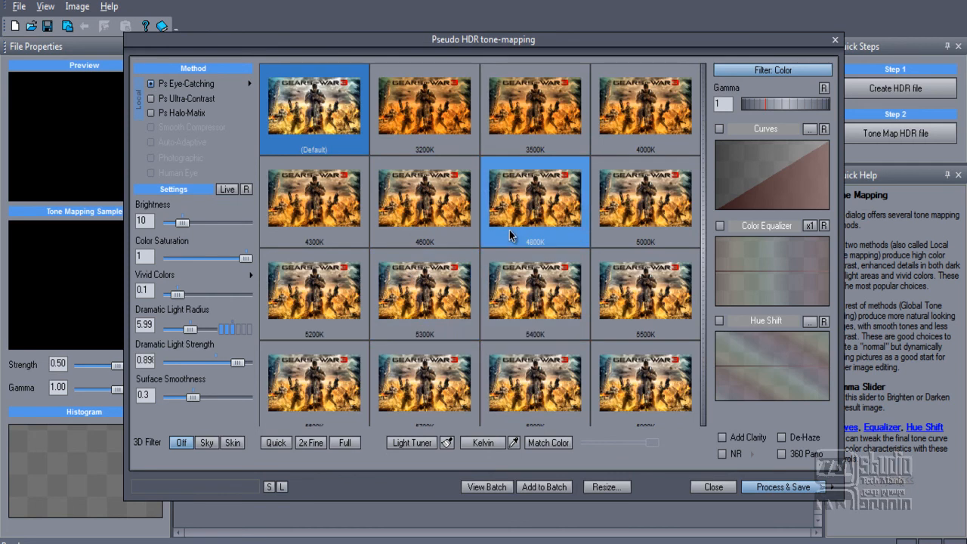
{"action": "left_click", "coordinate": [548, 443]}
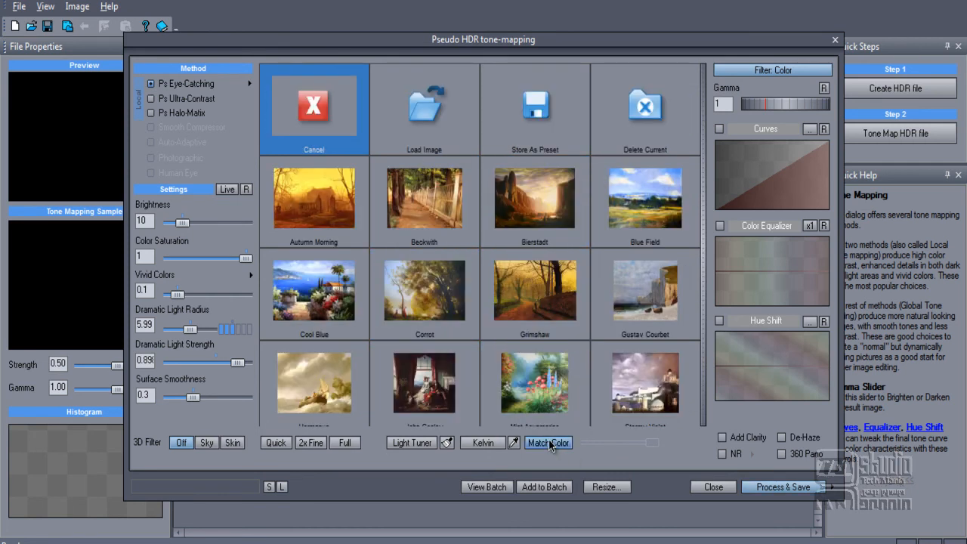
- Apply the Gustav Courbet colour-match preset and enable Color Equalizer
{"action": "left_click", "coordinate": [534, 198]}
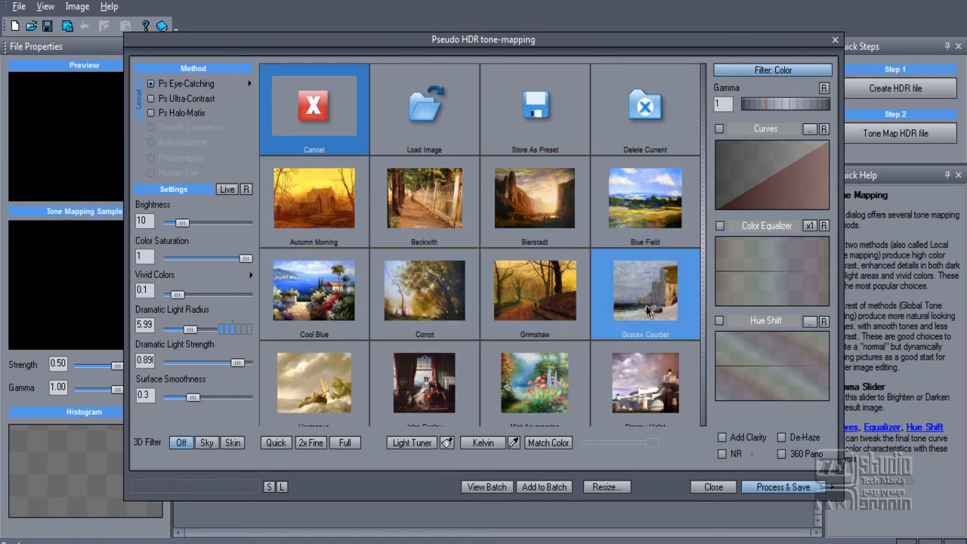
{"action": "left_click", "coordinate": [534, 289]}
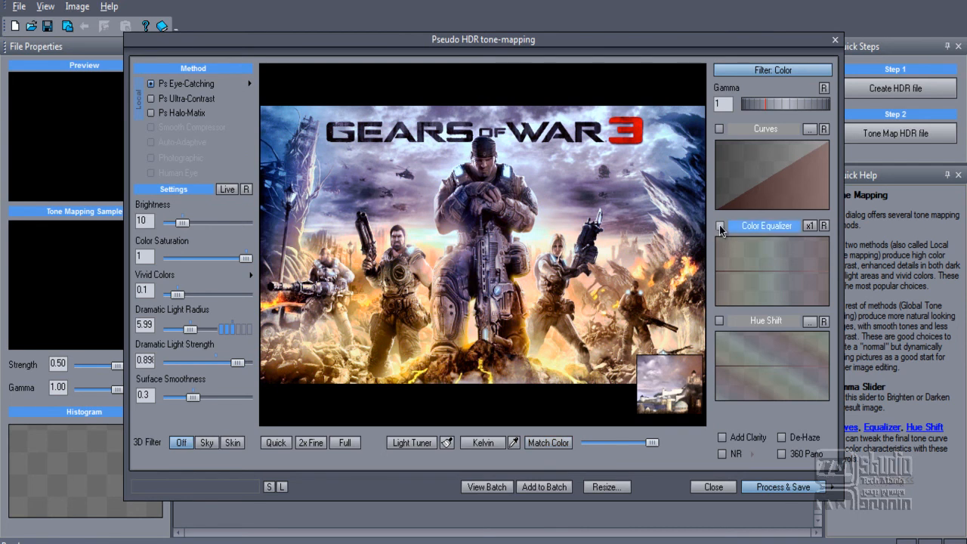
{"action": "left_click", "coordinate": [719, 225]}
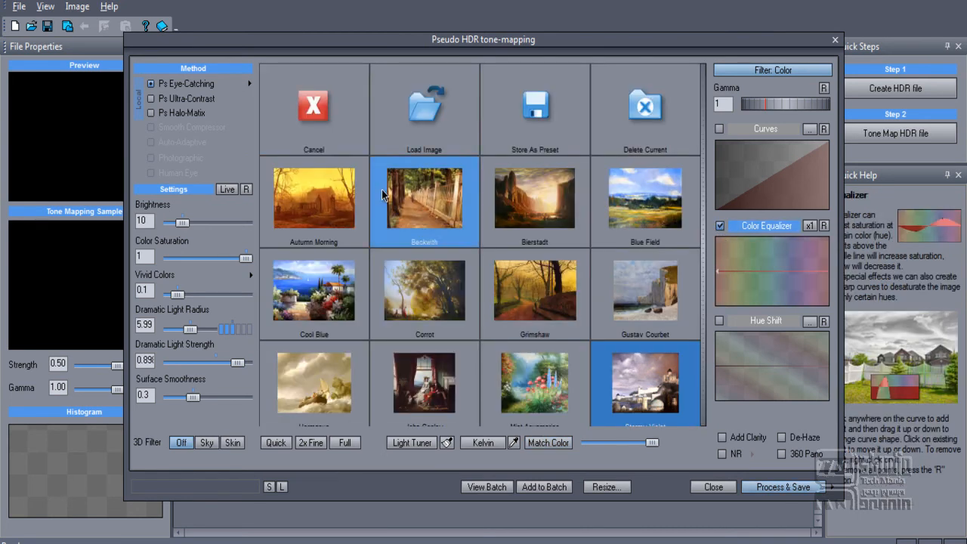
- Dismiss the colour-matching presets and close the tone-mapping editor
{"action": "left_click", "coordinate": [424, 110]}
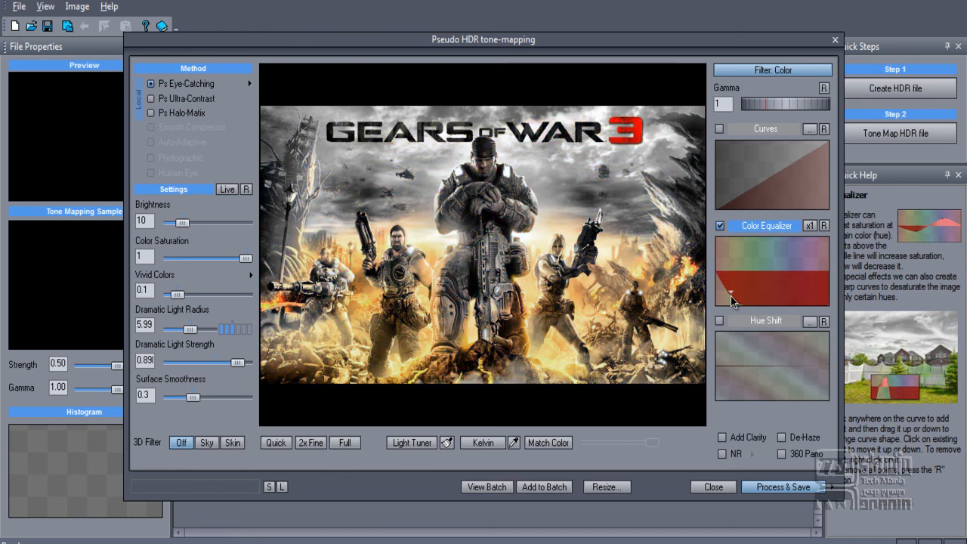
{"action": "mouse_move", "coordinate": [724, 296]}
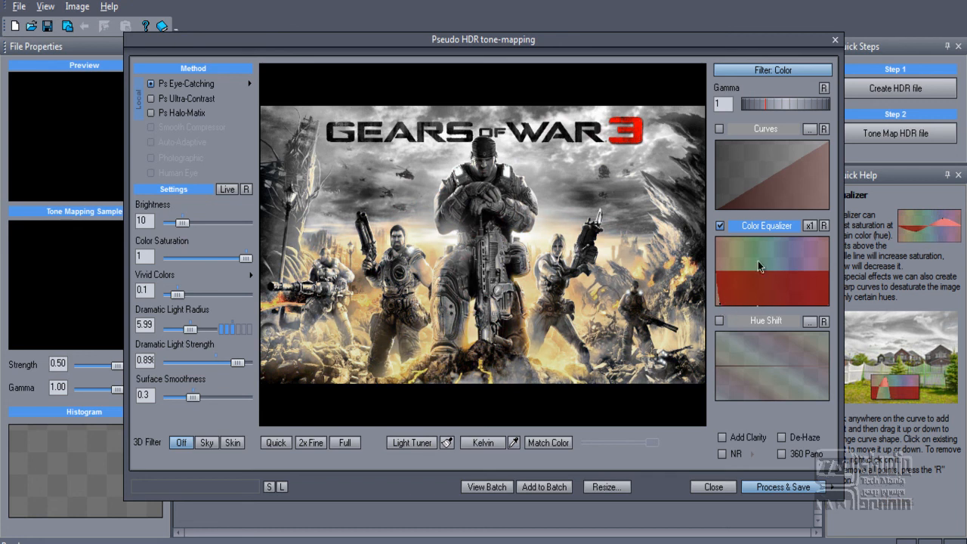
{"action": "mouse_move", "coordinate": [760, 239]}
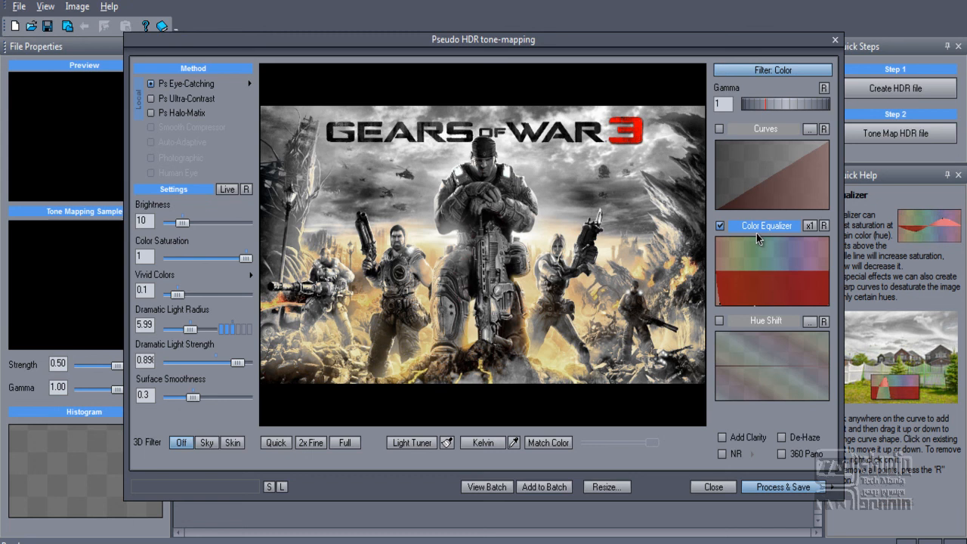
{"action": "mouse_move", "coordinate": [722, 406]}
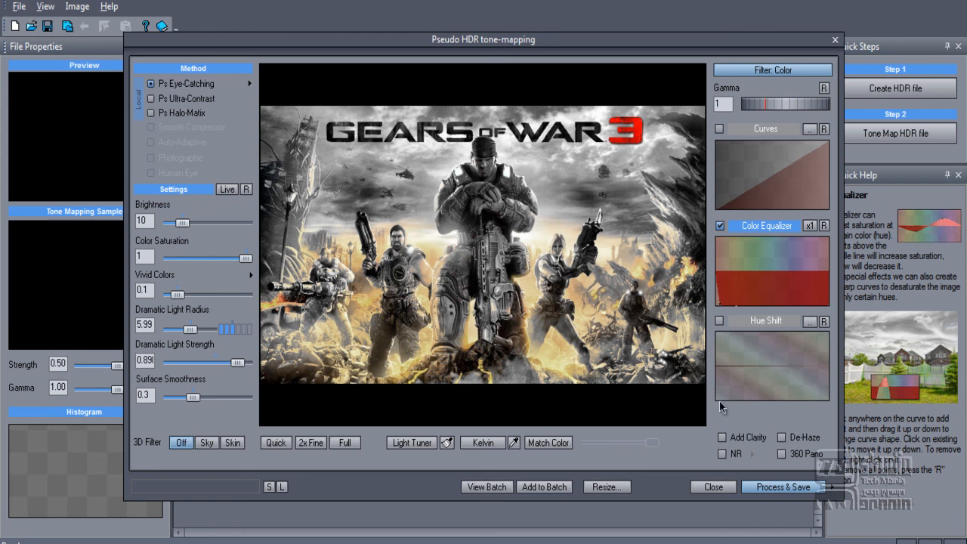
{"action": "left_click", "coordinate": [711, 486]}
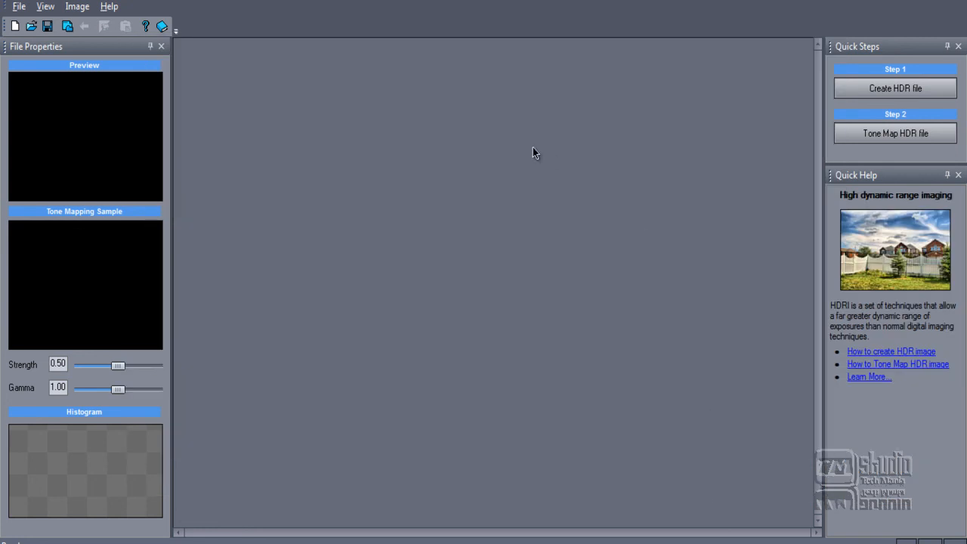